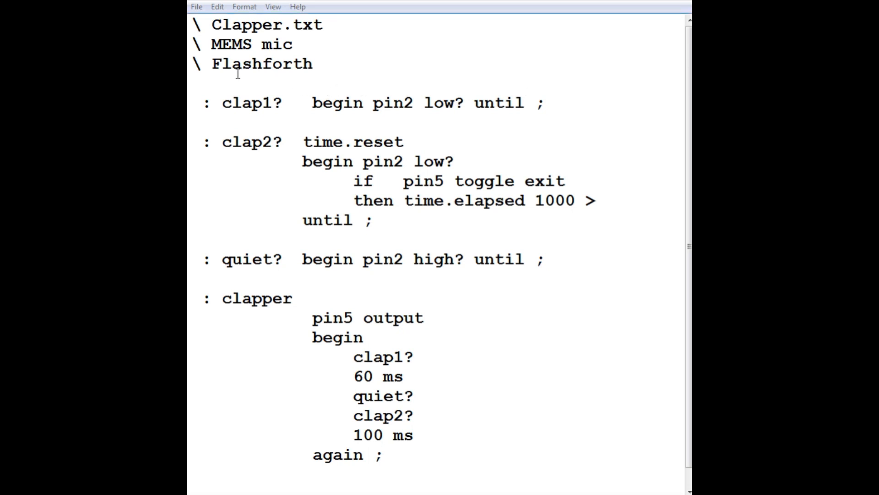
# - Highlight the clapper definition, then its begin, again and clap1? call in turn
pyautogui.doubleClick(256, 298)
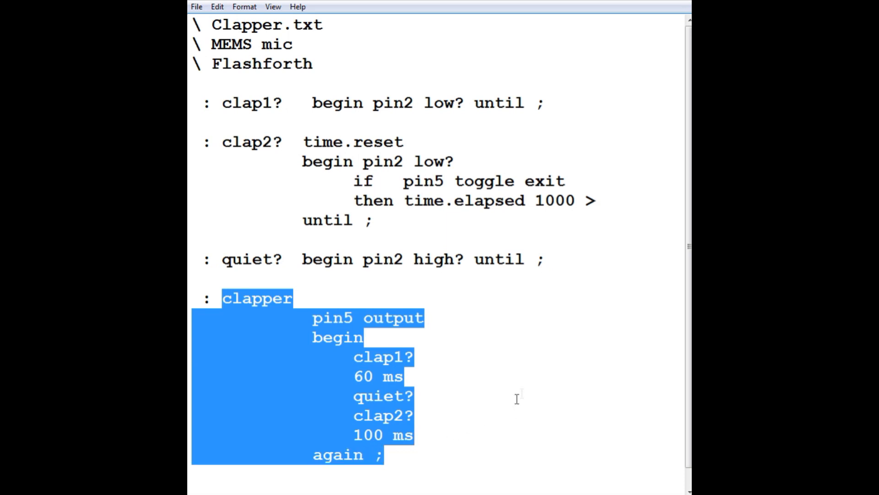
pyautogui.click(315, 318)
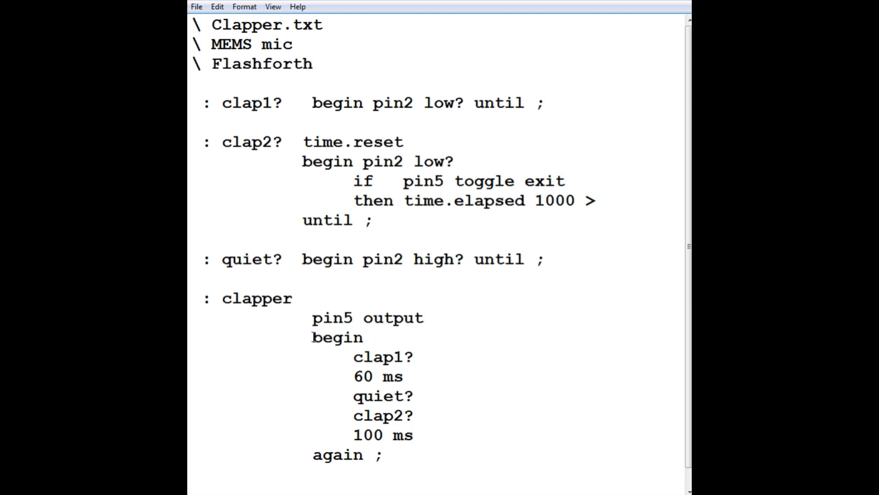
pyautogui.doubleClick(338, 336)
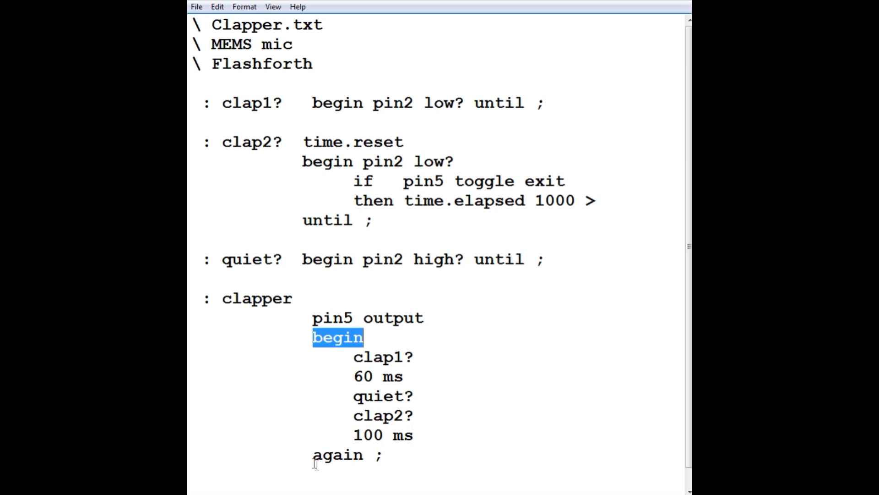
pyautogui.doubleClick(337, 455)
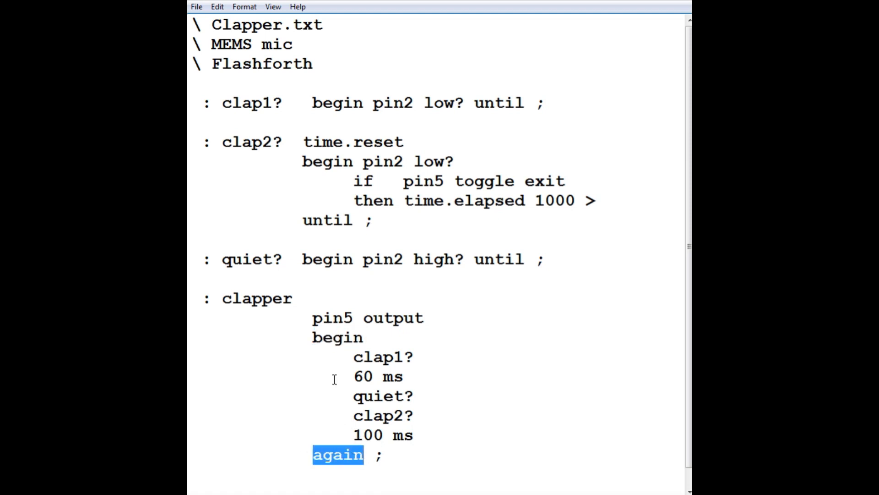
pyautogui.doubleClick(362, 357)
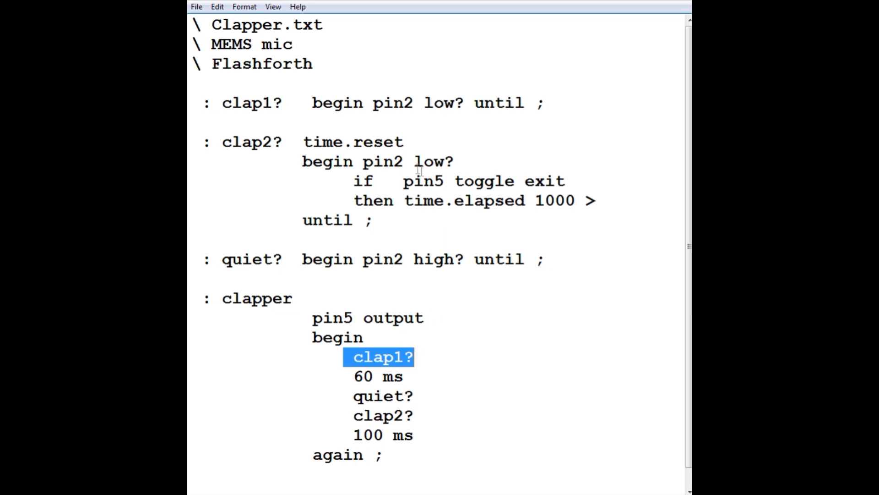
# - Highlight the pin2 low? test in clap1?, then the 60 ms delay
pyautogui.click(310, 102)
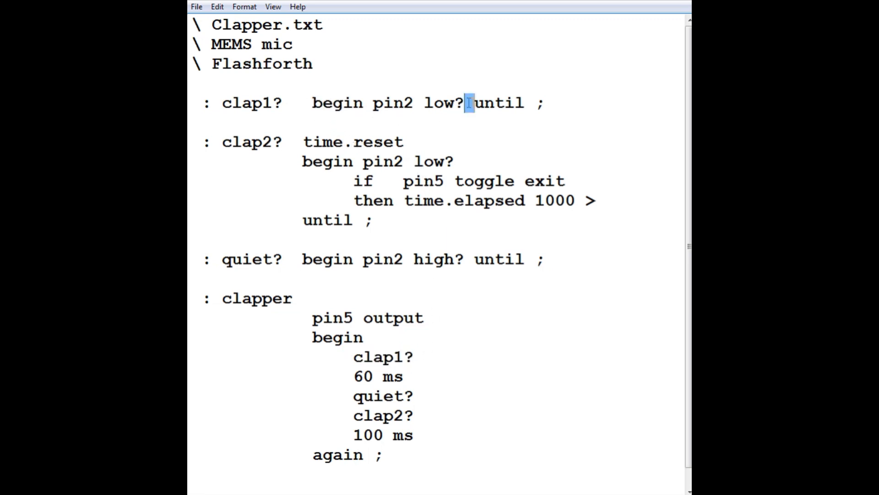
pyautogui.doubleClick(497, 103)
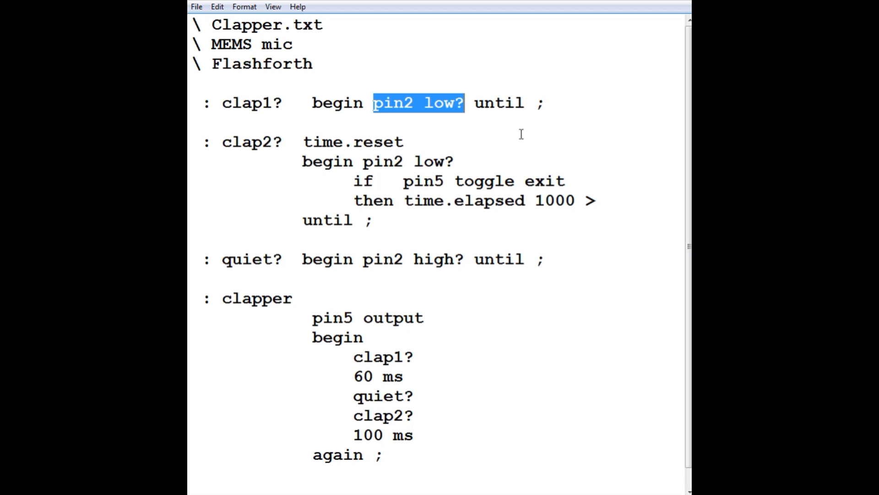
pyautogui.moveTo(278, 387)
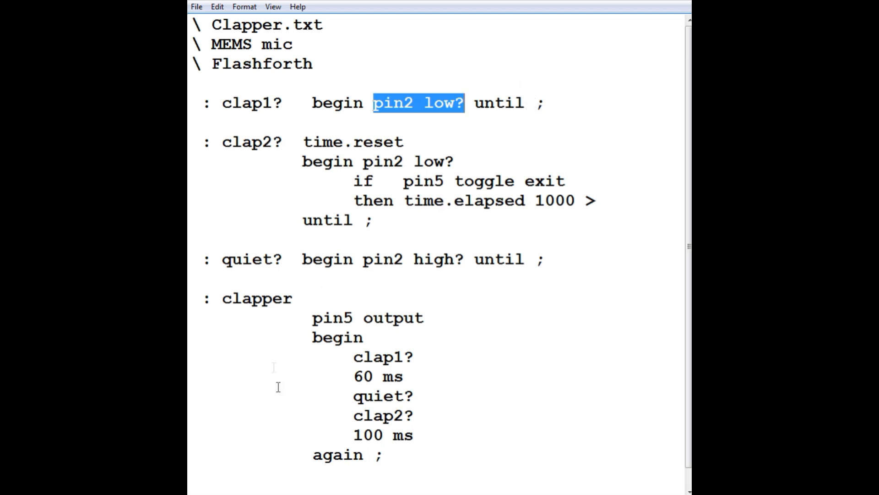
pyautogui.doubleClick(379, 376)
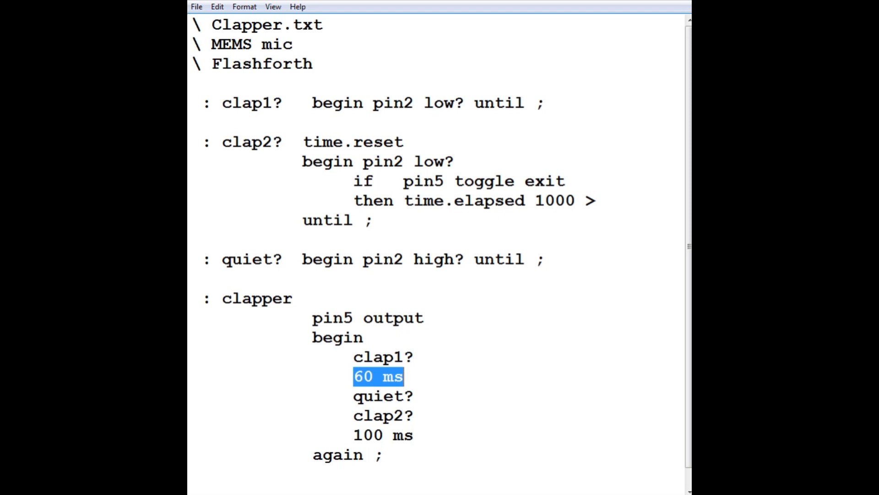
# - Highlight quiet? and its pin2 high? test, then clap2? and its pin5 toggle
pyautogui.doubleClick(373, 396)
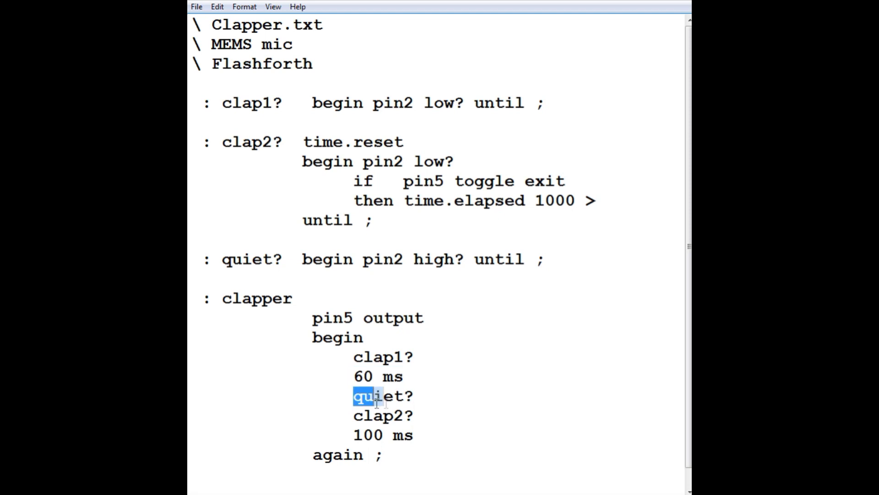
pyautogui.doubleClick(383, 395)
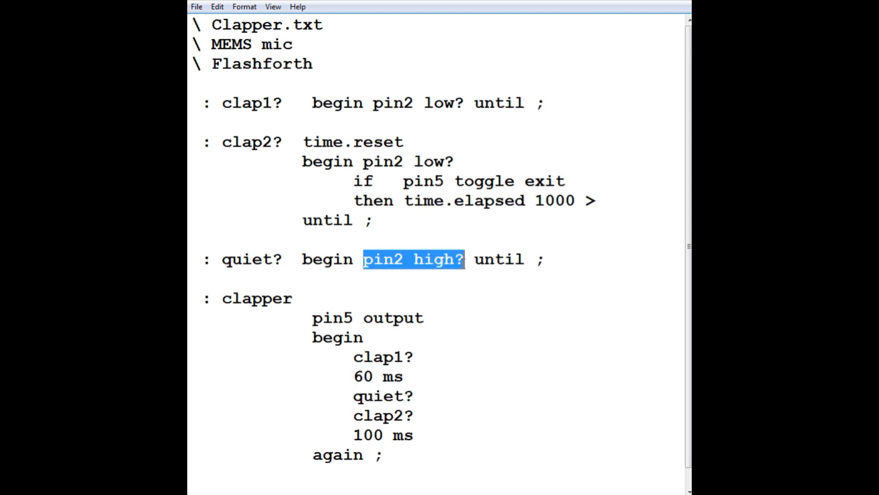
pyautogui.doubleClick(375, 414)
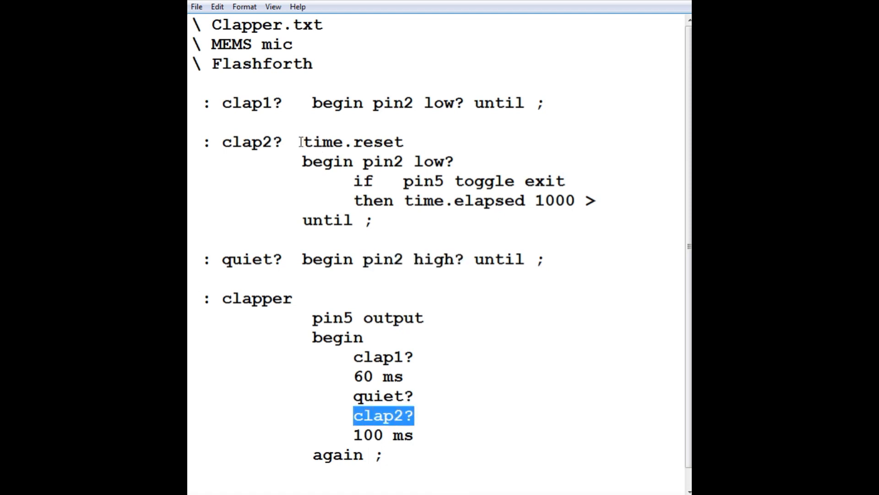
pyautogui.doubleClick(352, 141)
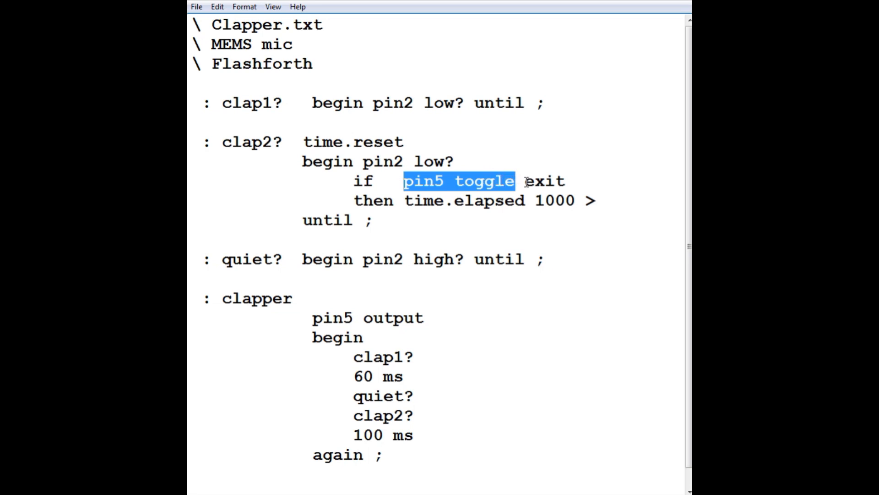
# - Highlight exit in clap2?, the 100 ms delay, and the clap1? call in the loop
pyautogui.doubleClick(544, 180)
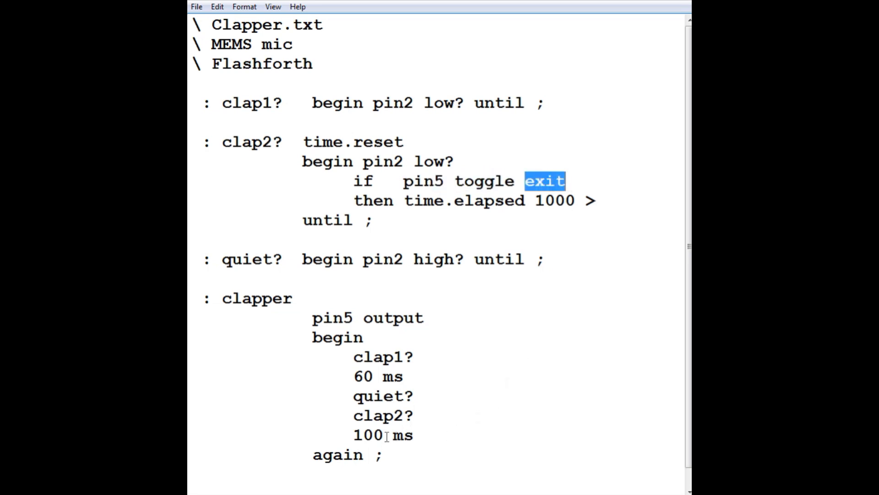
pyautogui.doubleClick(368, 435)
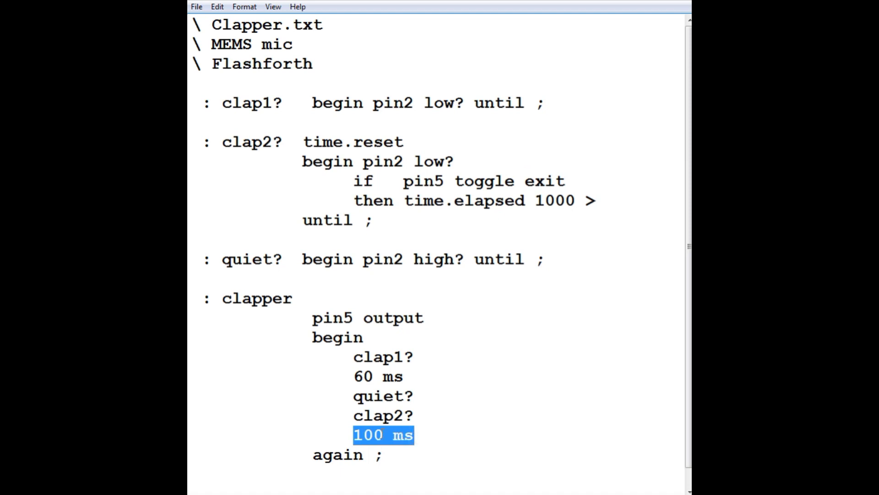
pyautogui.doubleClick(384, 356)
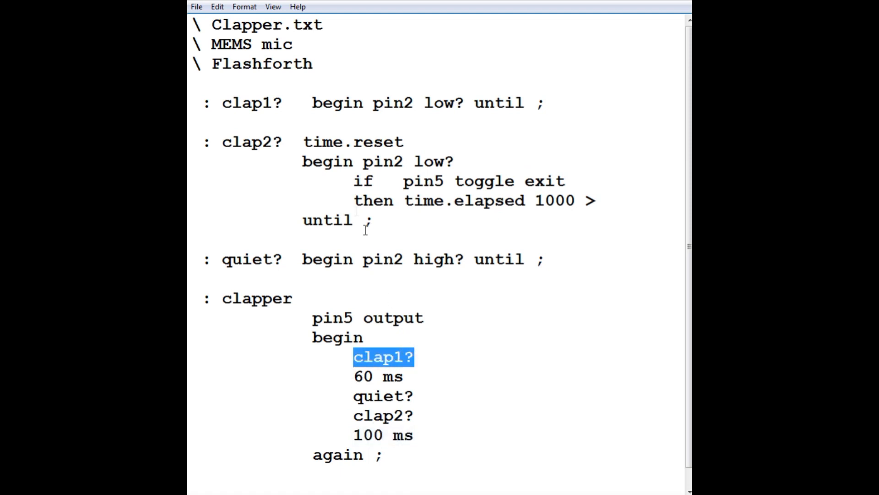
pyautogui.moveTo(325, 187)
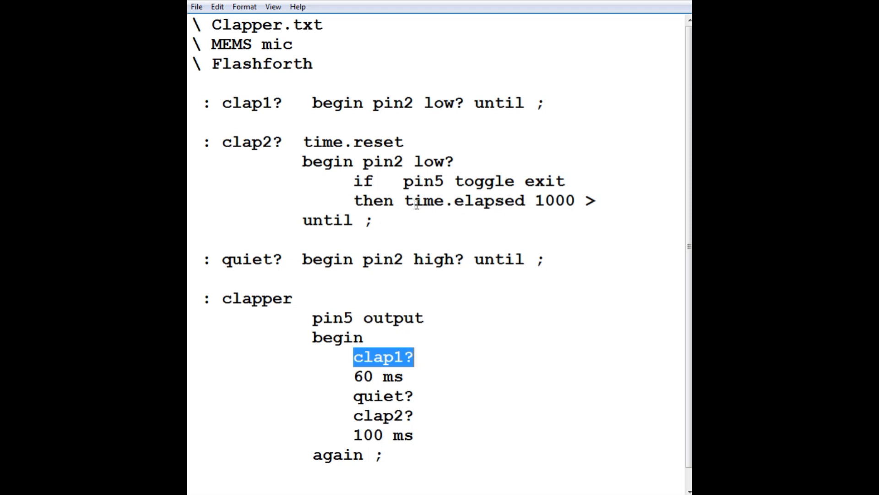
pyautogui.doubleClick(464, 201)
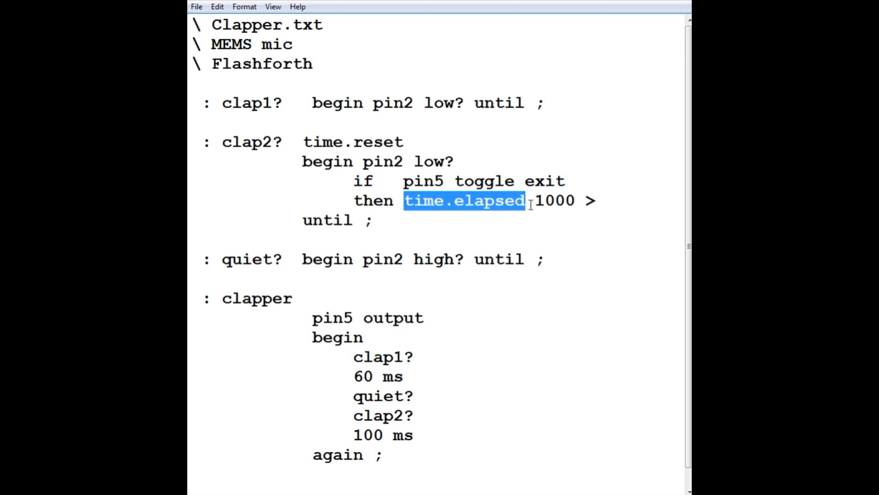
pyautogui.doubleClick(555, 200)
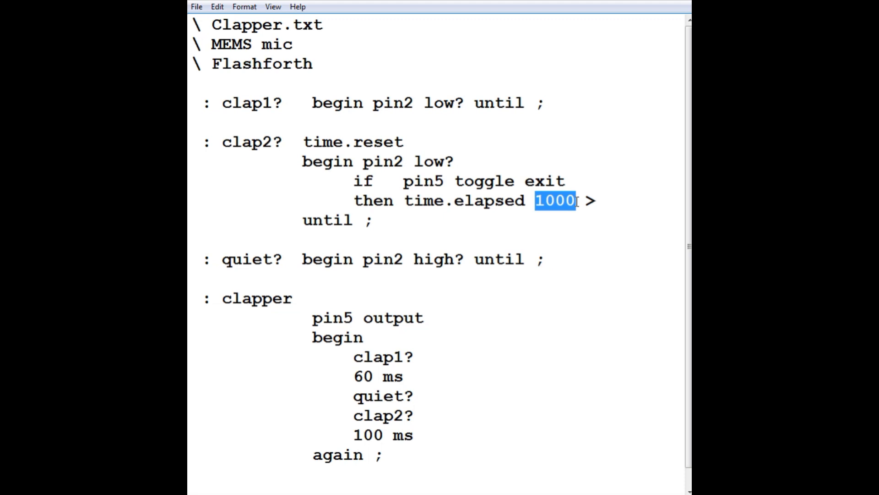
pyautogui.moveTo(610, 252)
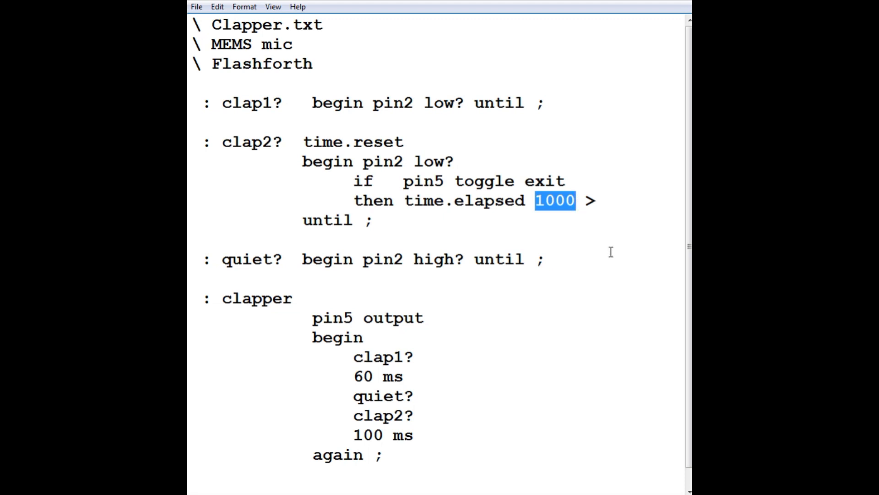
pyautogui.moveTo(469, 236)
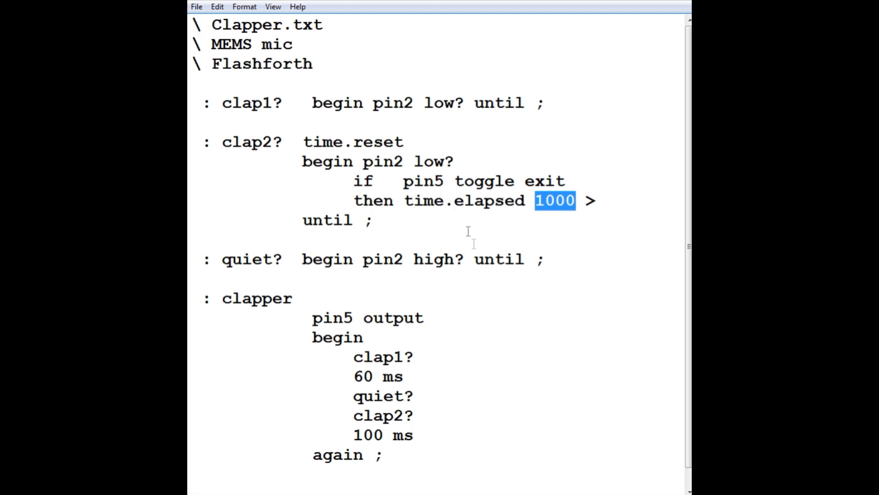
pyautogui.moveTo(336, 362)
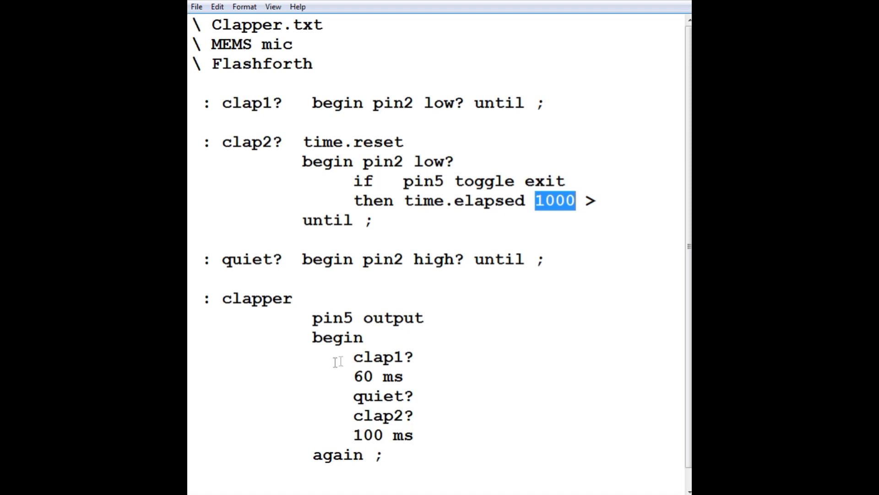
pyautogui.doubleClick(383, 357)
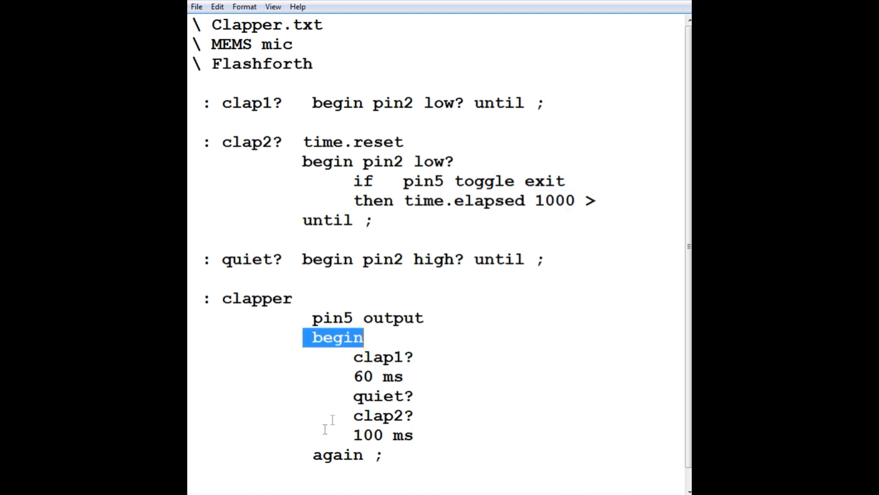
pyautogui.doubleClick(338, 454)
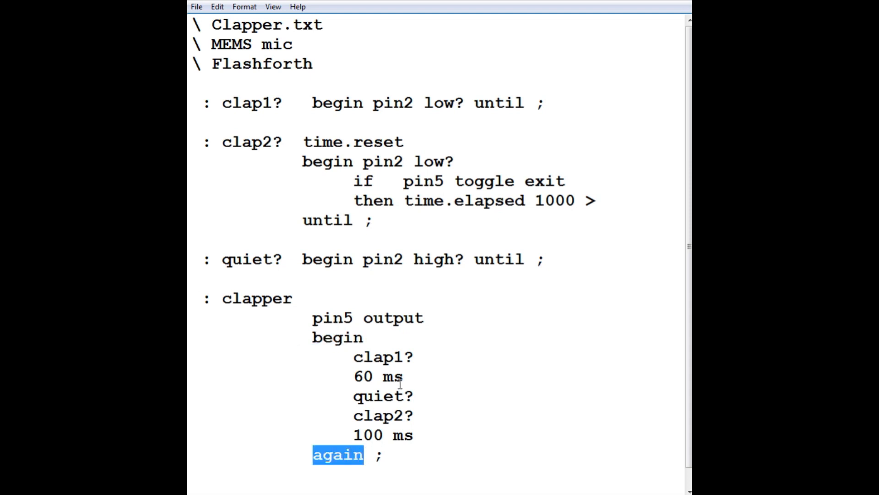
pyautogui.click(544, 360)
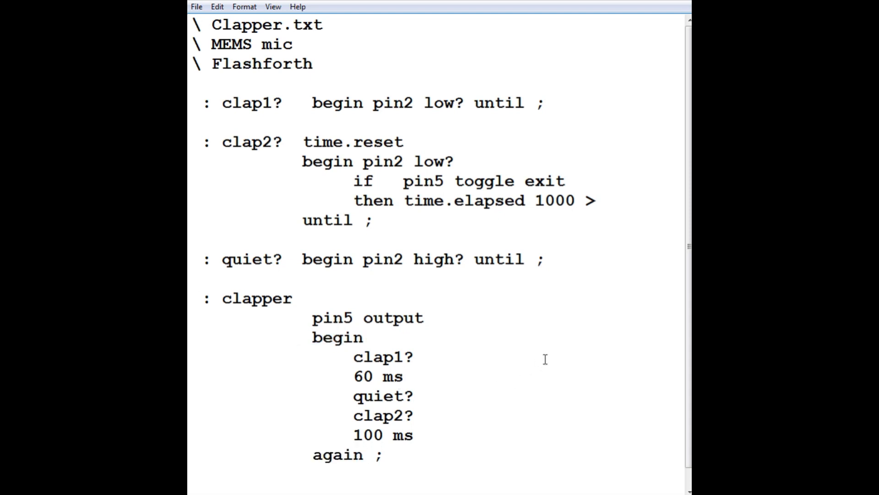